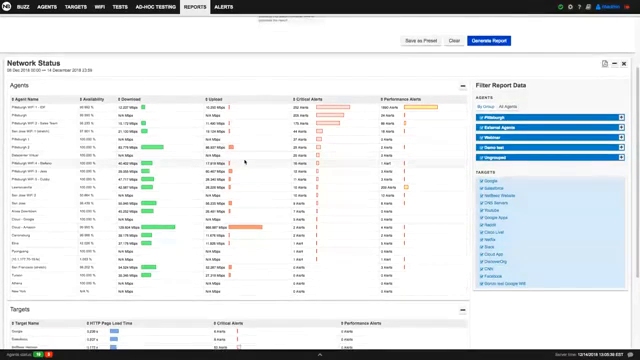
Scroll through the Alcoa Downtown agent status report for 12/08–12/14/2018.
scroll(down, 3)
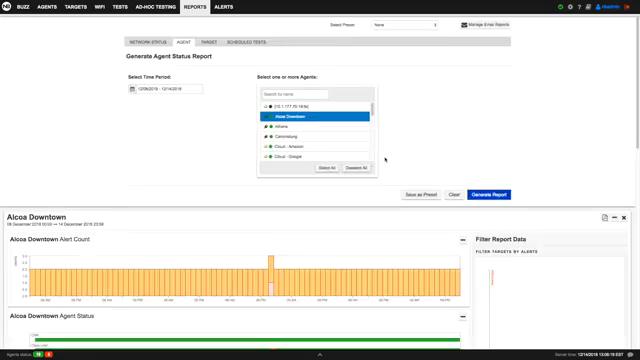
scroll(down, 3)
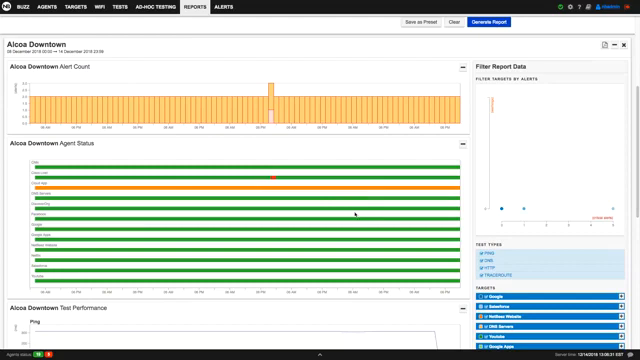
scroll(down, 3)
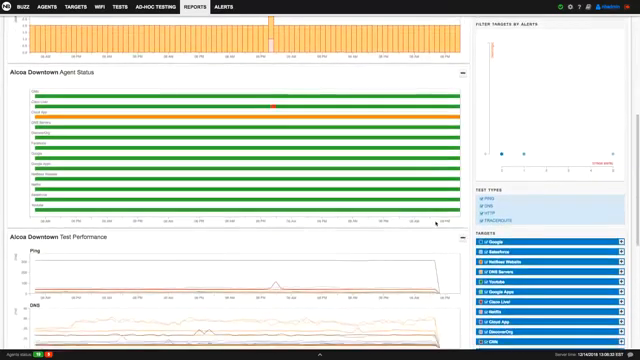
scroll(down, 3)
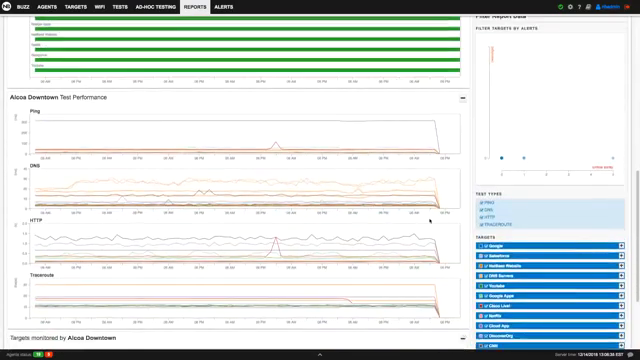
scroll(down, 3)
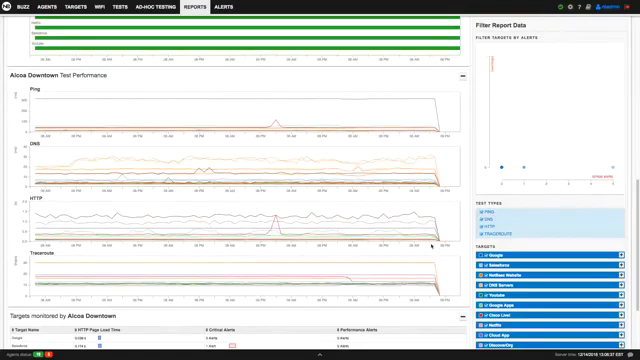
scroll(down, 3)
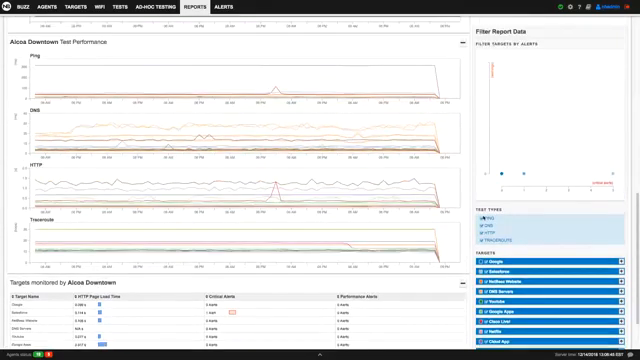
scroll(down, 3)
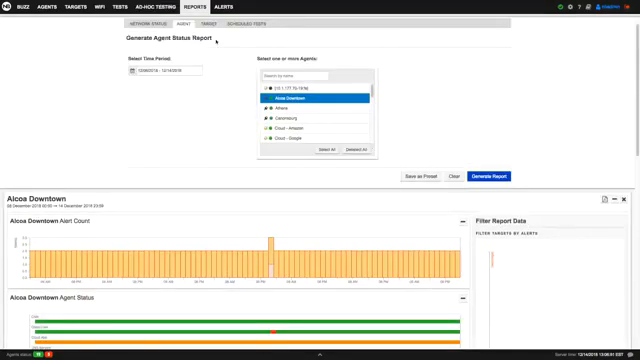
Generate the Salesforce target status report for 12/08–12/14/2018 from the Target tab.
click(207, 20)
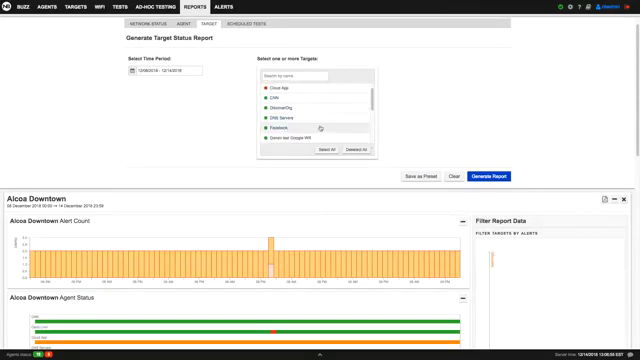
scroll(down, 3)
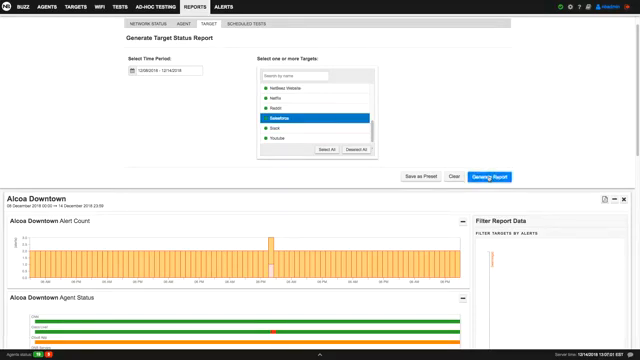
click(506, 178)
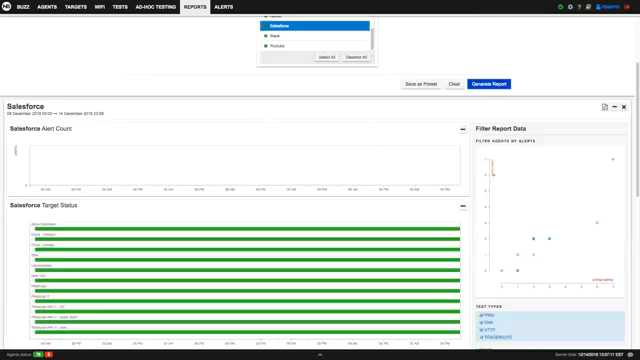
Scroll through the Salesforce report's alerts, agent status, and Ping, DNS, HTTP, Traceroute graphs.
scroll(down, 3)
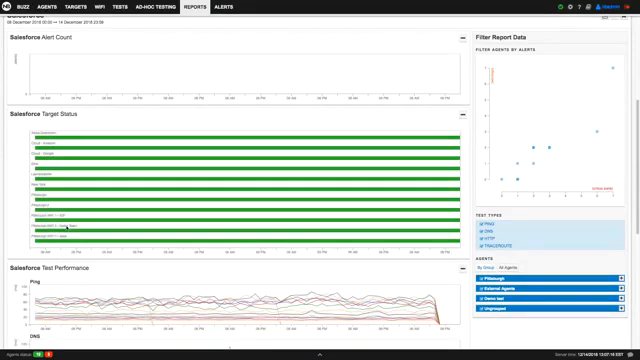
scroll(down, 3)
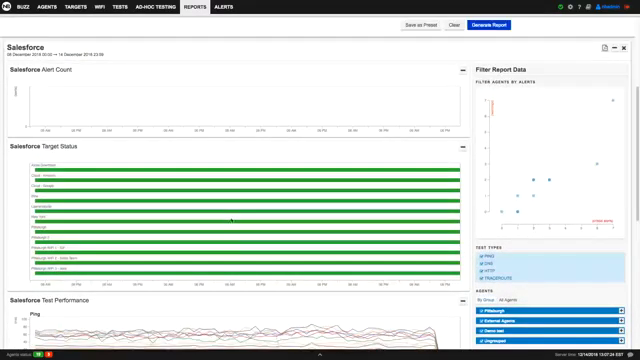
mouse_move(283, 225)
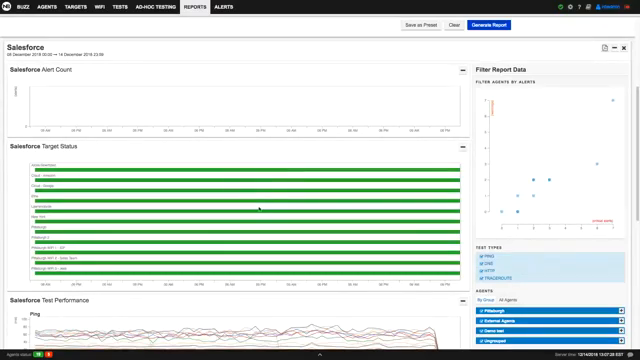
scroll(down, 3)
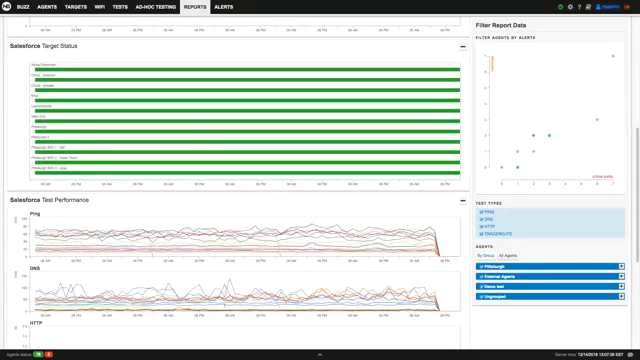
scroll(down, 3)
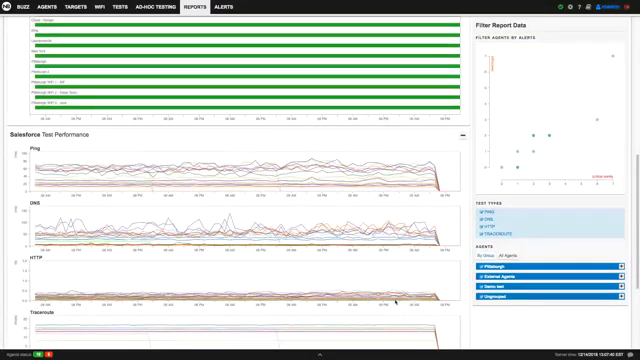
scroll(down, 3)
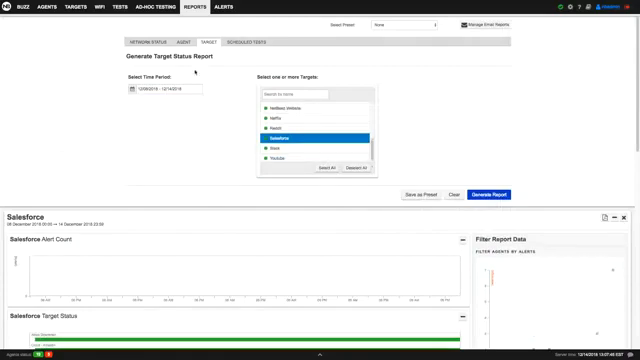
Set up the scheduled tests report with agents and the iperf, SpeedTest, VoIP tests.
click(243, 42)
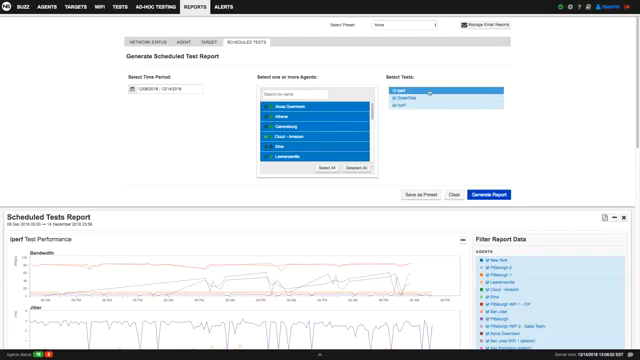
scroll(down, 3)
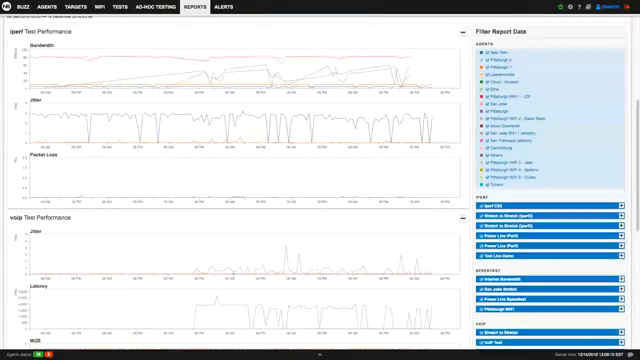
scroll(down, 3)
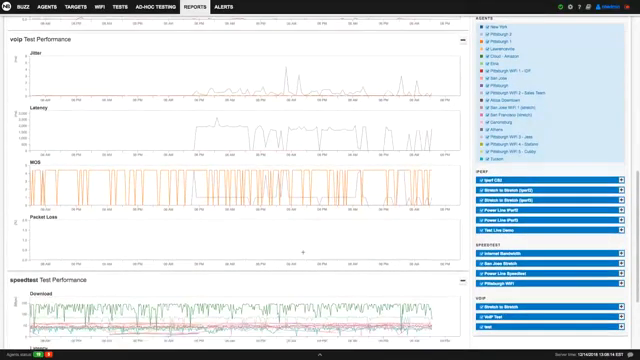
scroll(down, 3)
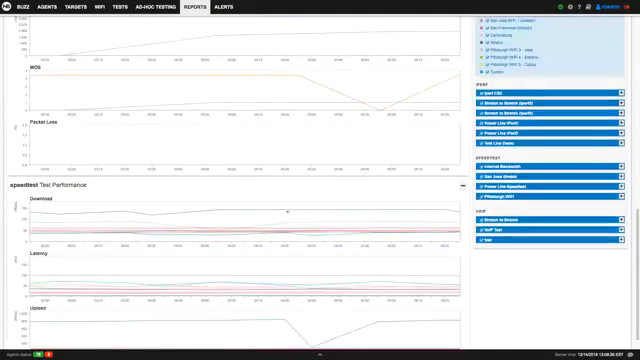
scroll(down, 3)
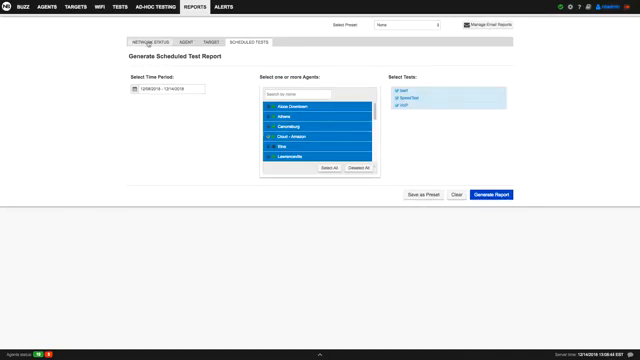
Show the Network Status report form for 12/08–12/14/2018 and its Select Preset list.
click(147, 41)
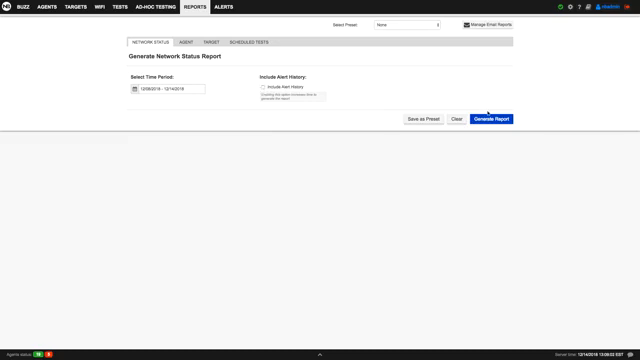
mouse_move(422, 118)
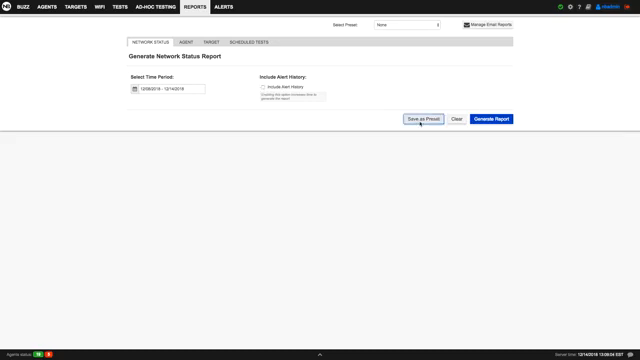
click(421, 119)
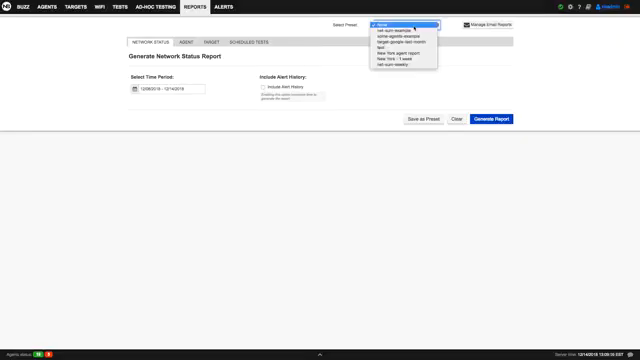
click(405, 21)
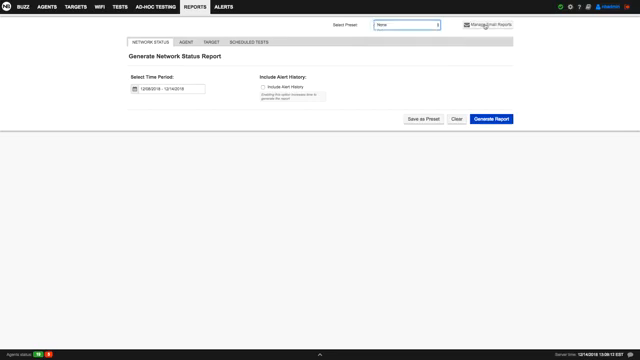
Create email report 'Test Live Demo' with net-sum-weekly preset, choosing weekly send days.
click(485, 24)
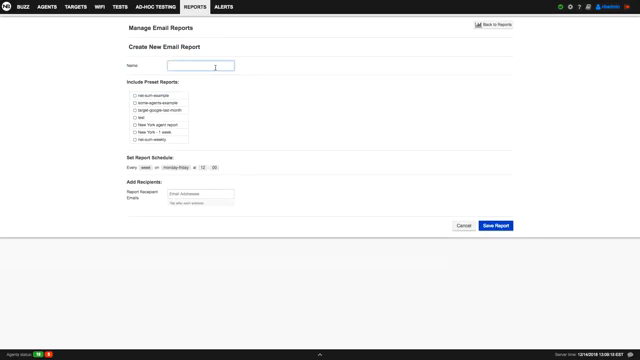
text(Test Live Demo)
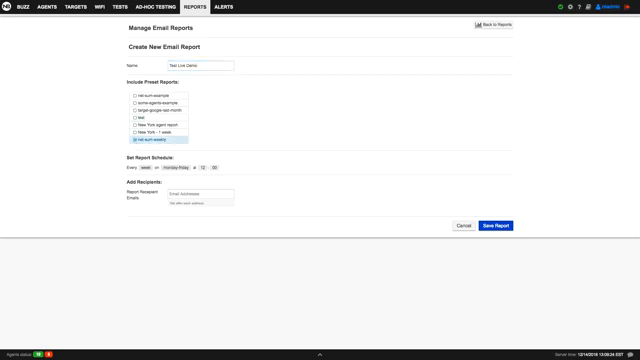
mouse_move(379, 120)
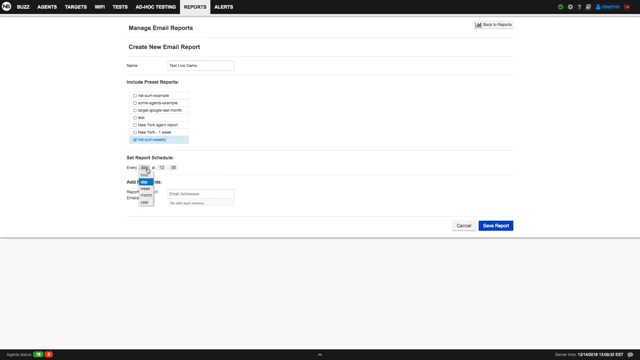
click(185, 172)
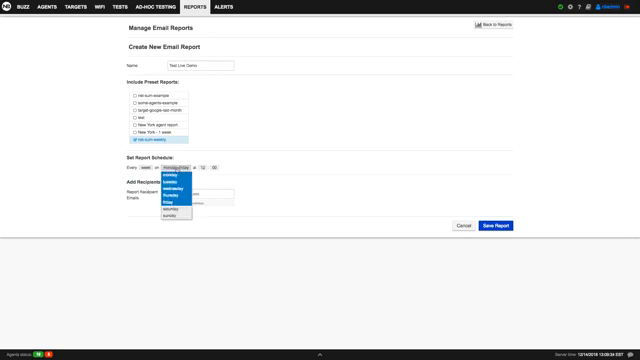